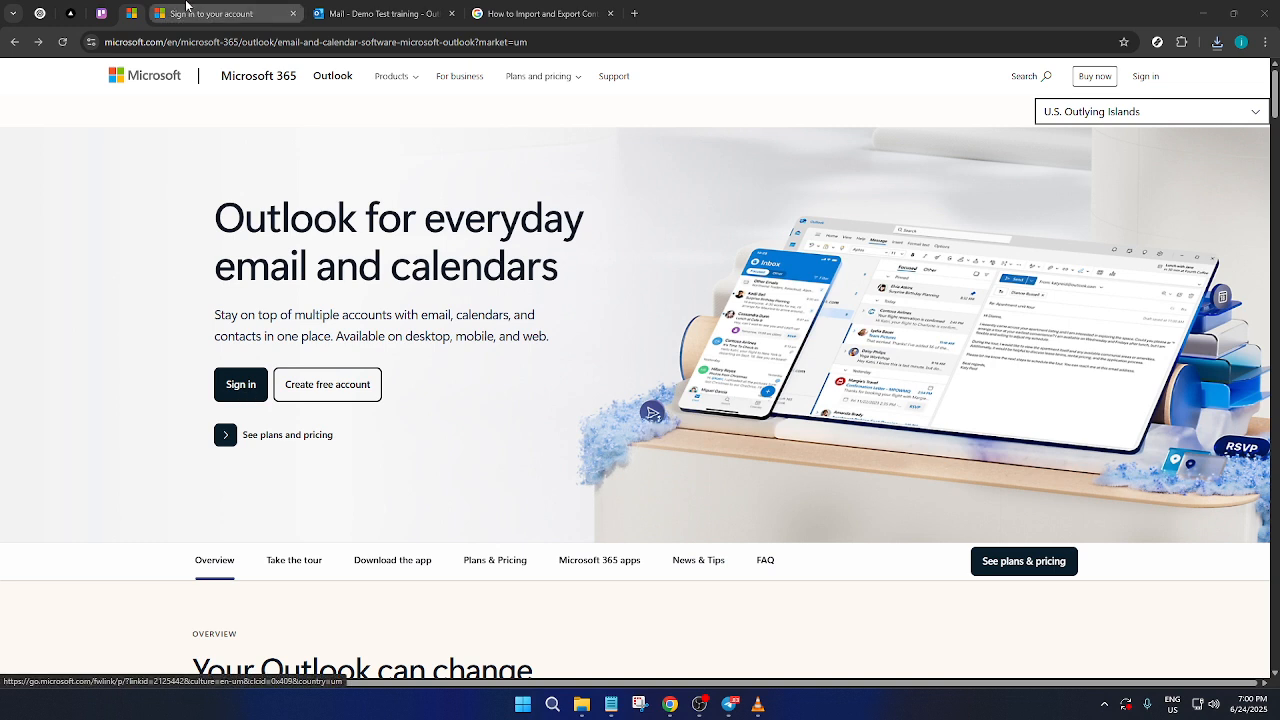
Begin signing in to Outlook and continue past the entered account address.
click(240, 384)
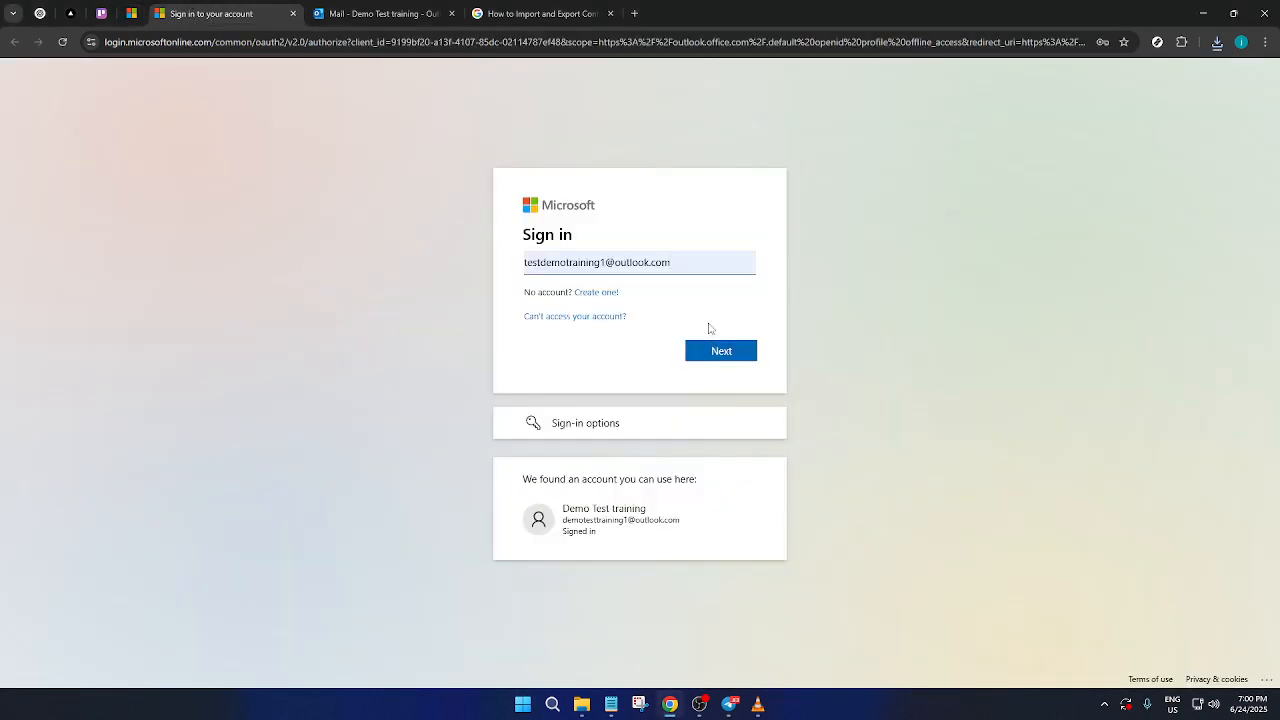
mouse_move(628, 256)
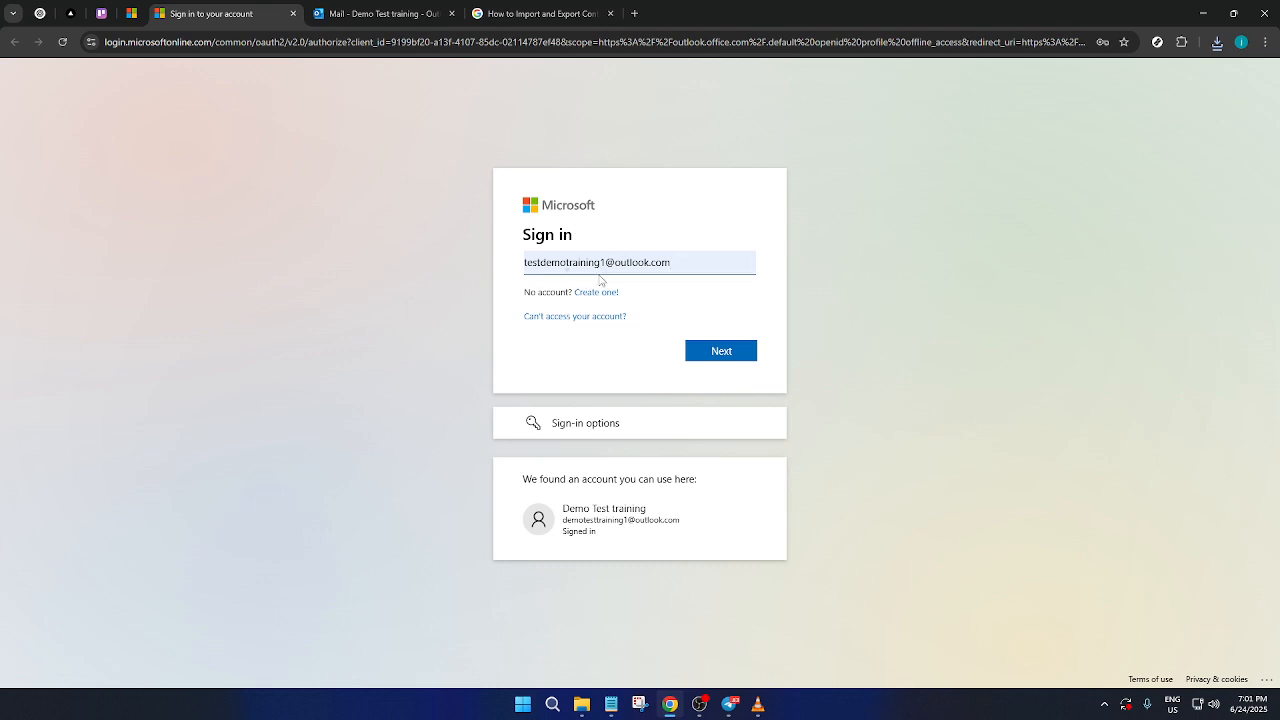
mouse_move(720, 352)
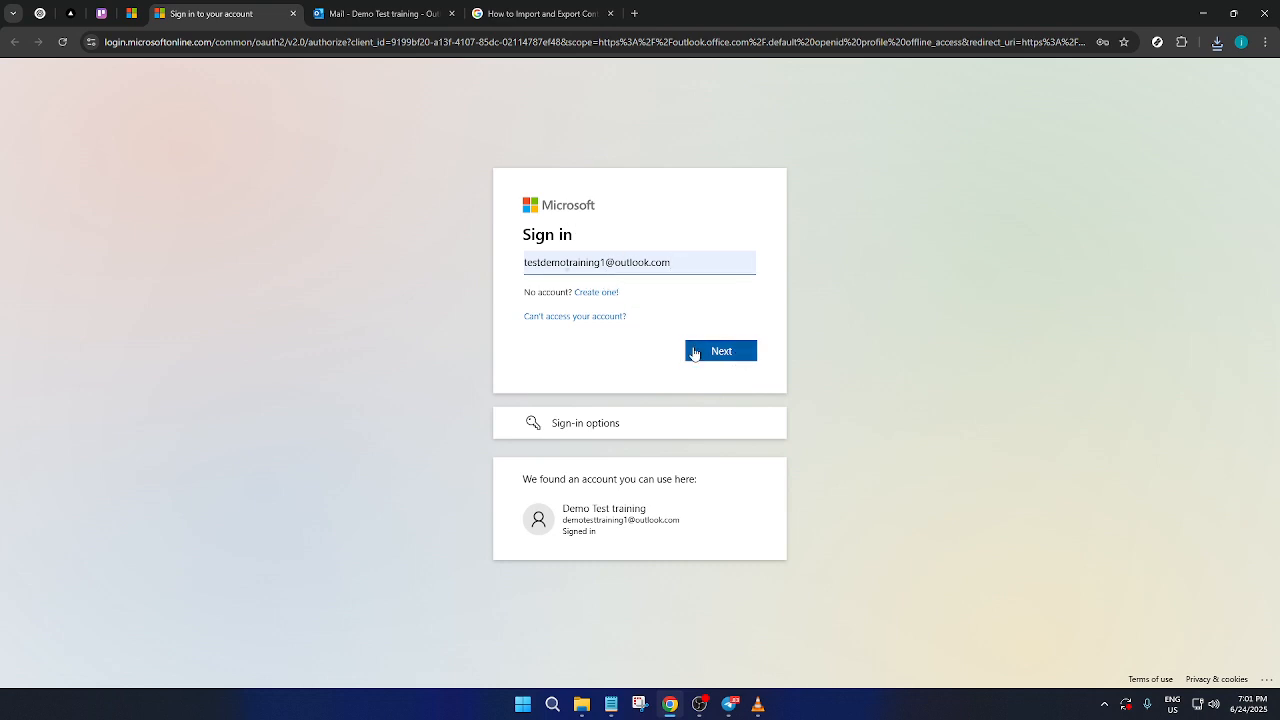
click(720, 350)
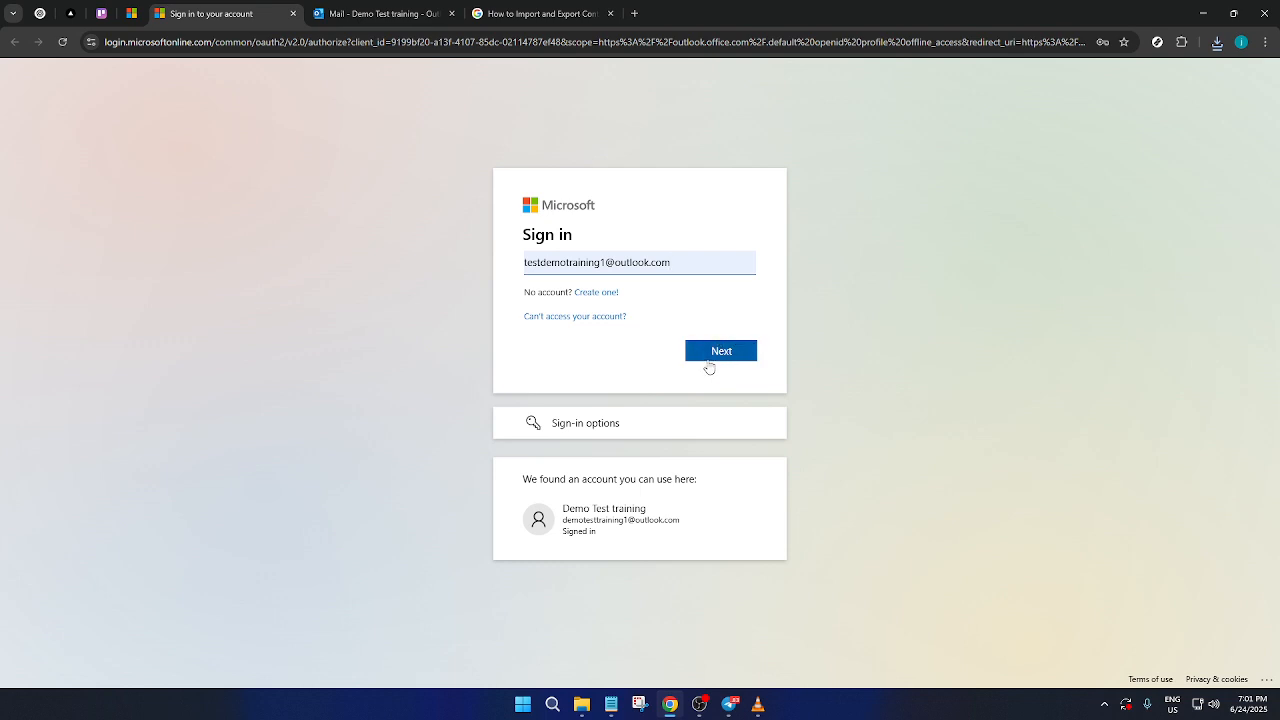
Finish signing in so the mailbox opens to the Inbox.
click(720, 352)
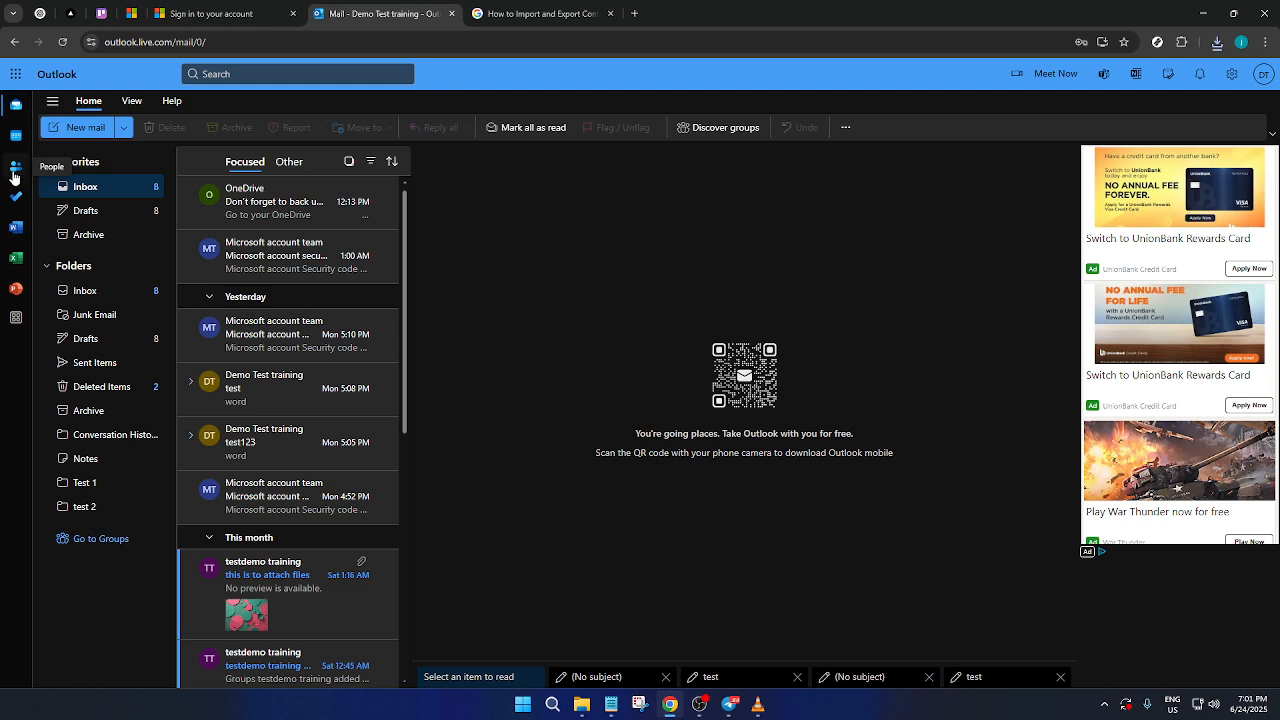
mouse_move(26, 178)
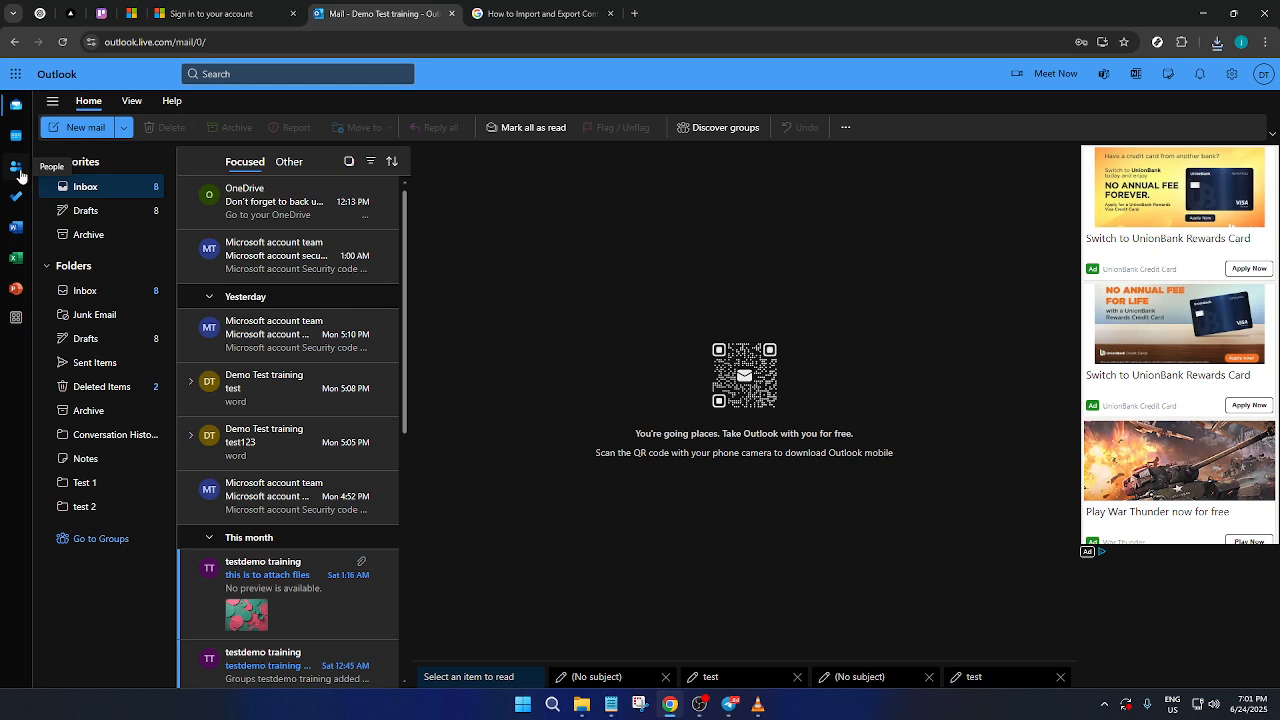
Switch to the People view showing the empty All contacts list.
click(16, 176)
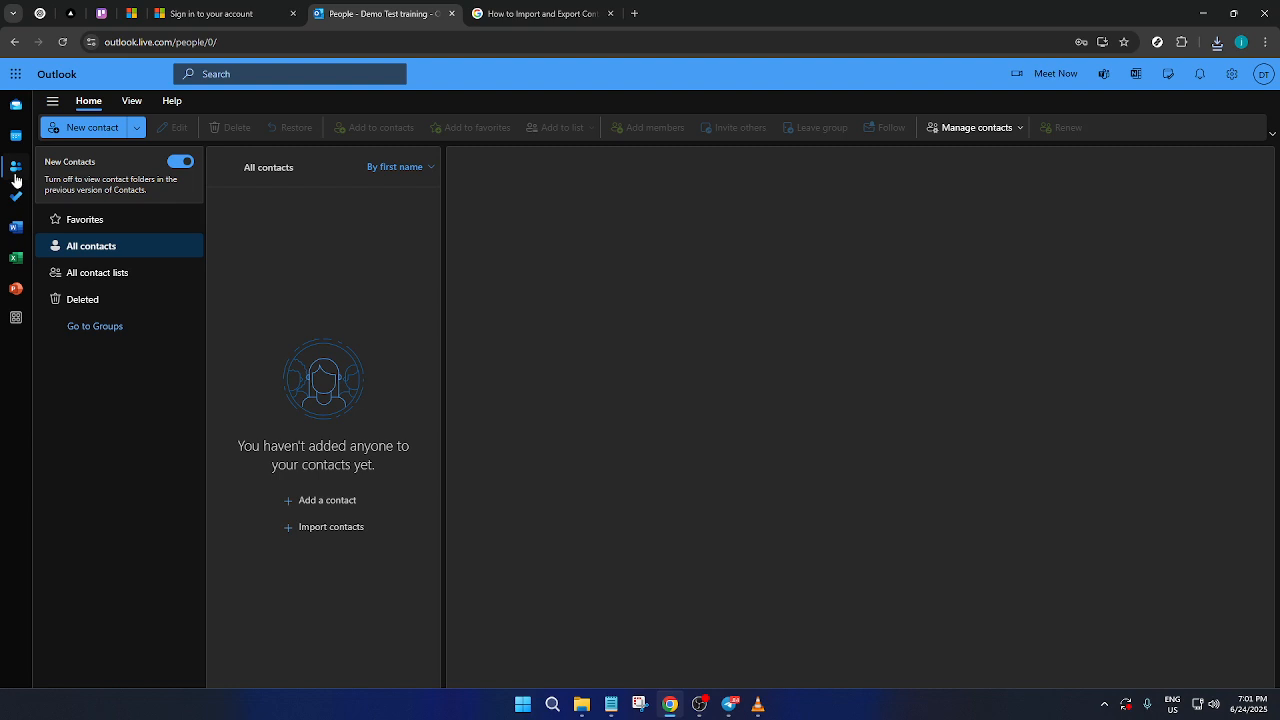
mouse_move(612, 192)
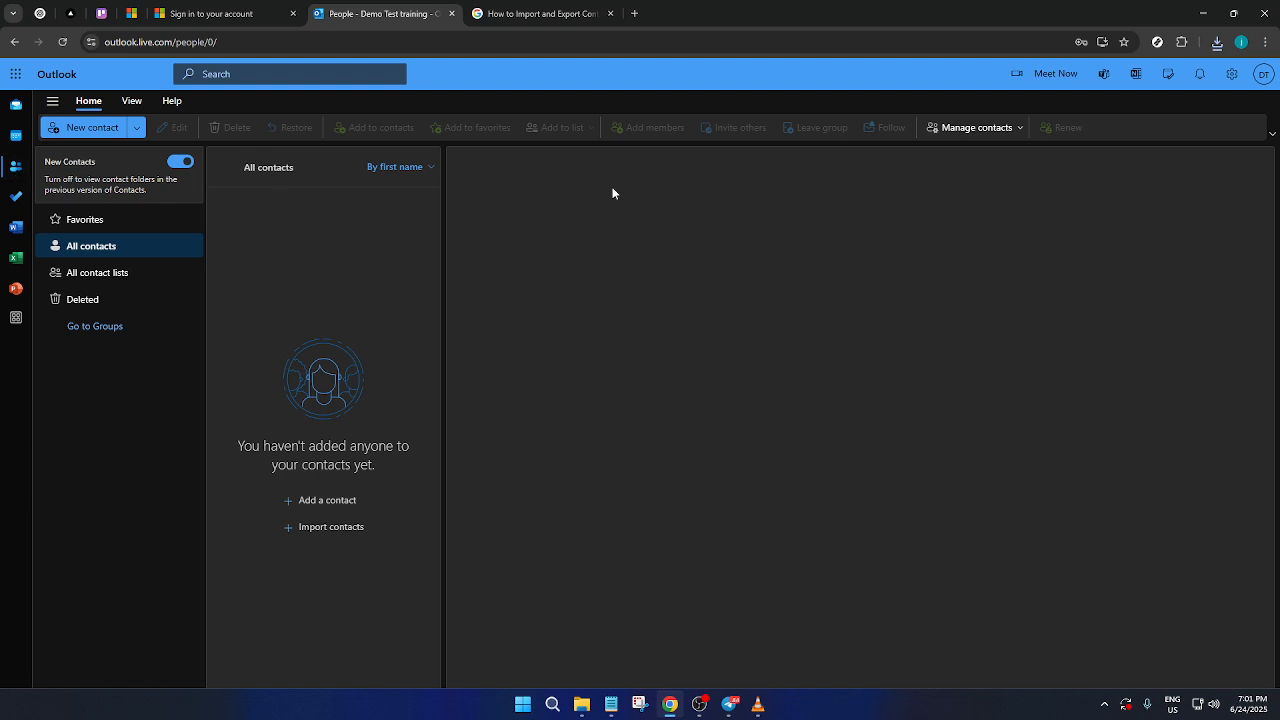
mouse_move(968, 142)
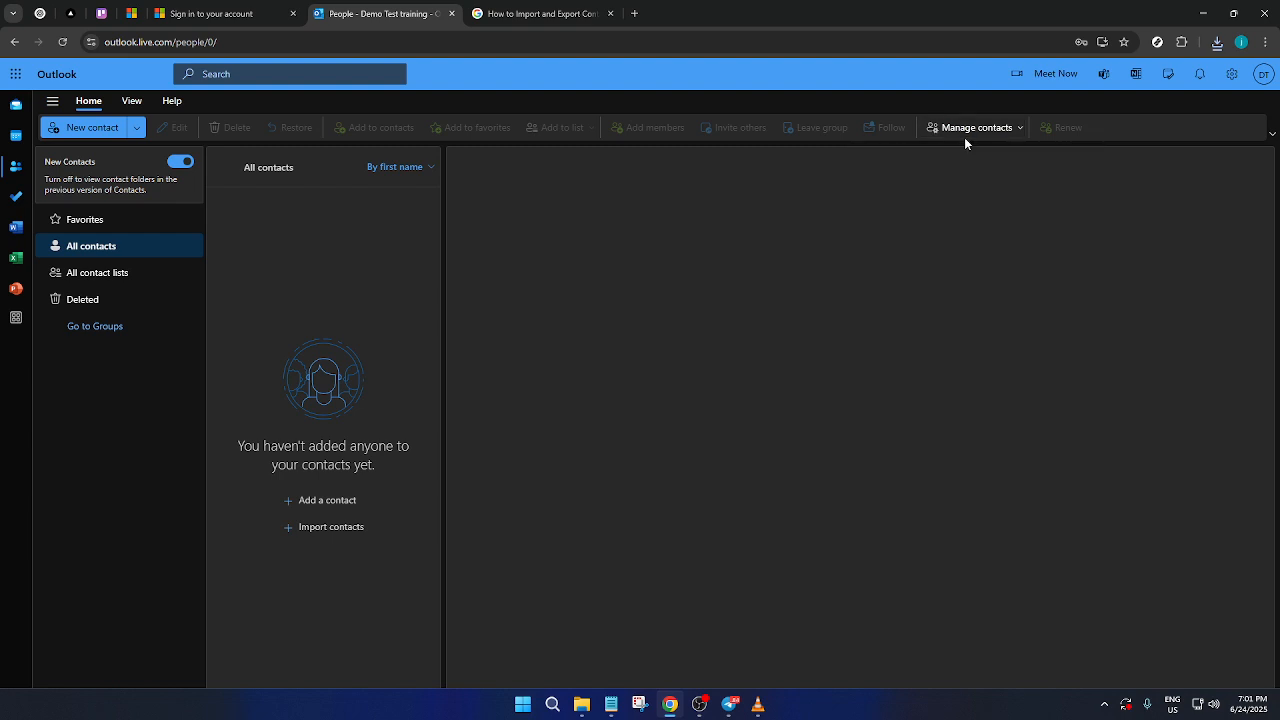
mouse_move(976, 128)
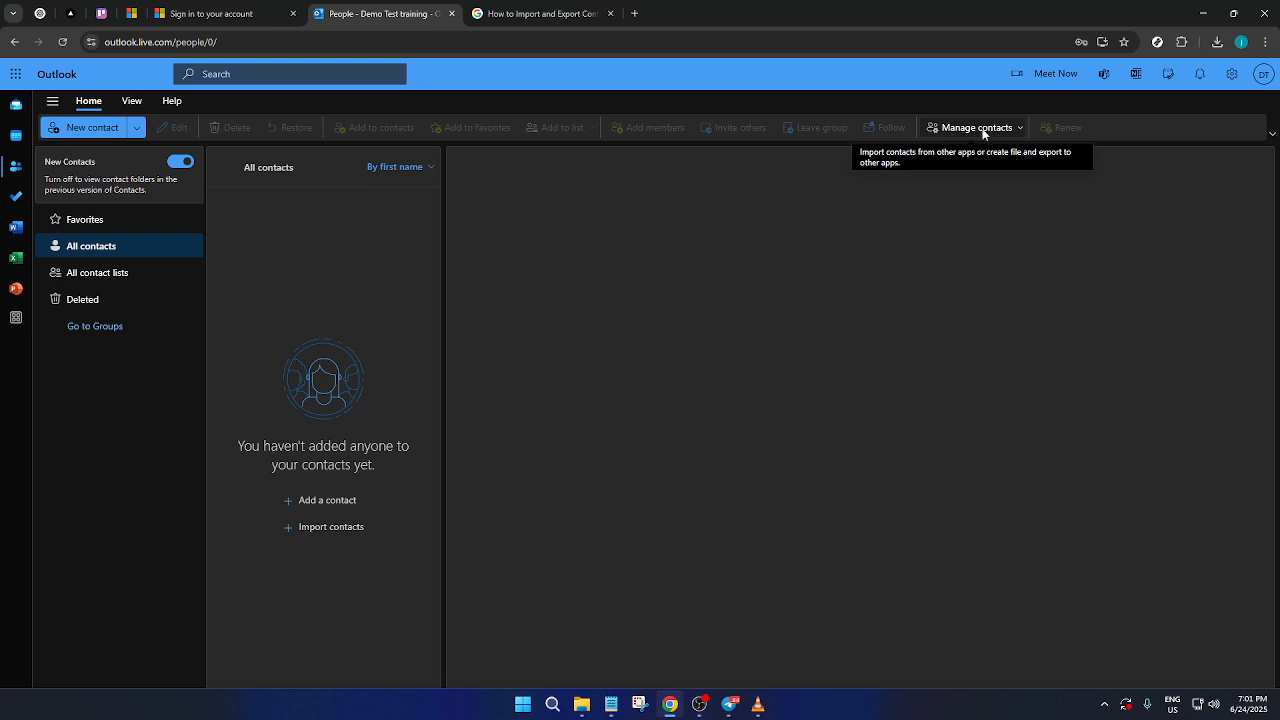
mouse_move(984, 136)
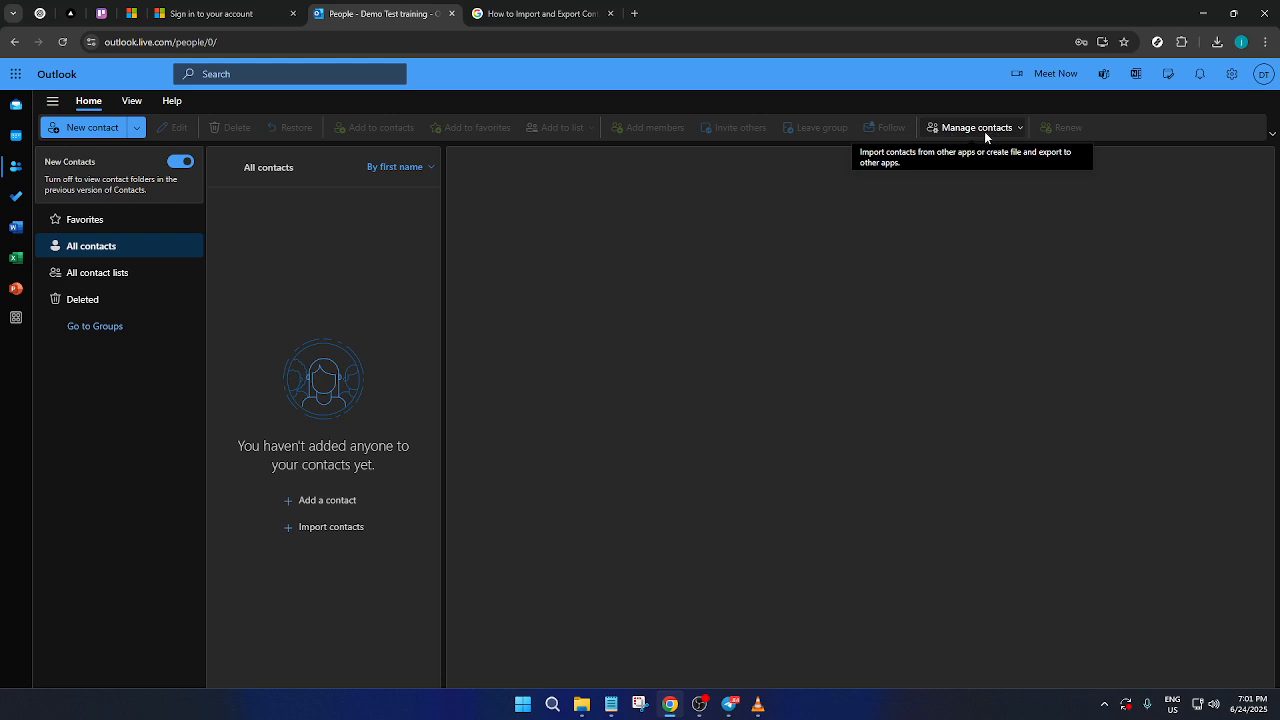
mouse_move(834, 610)
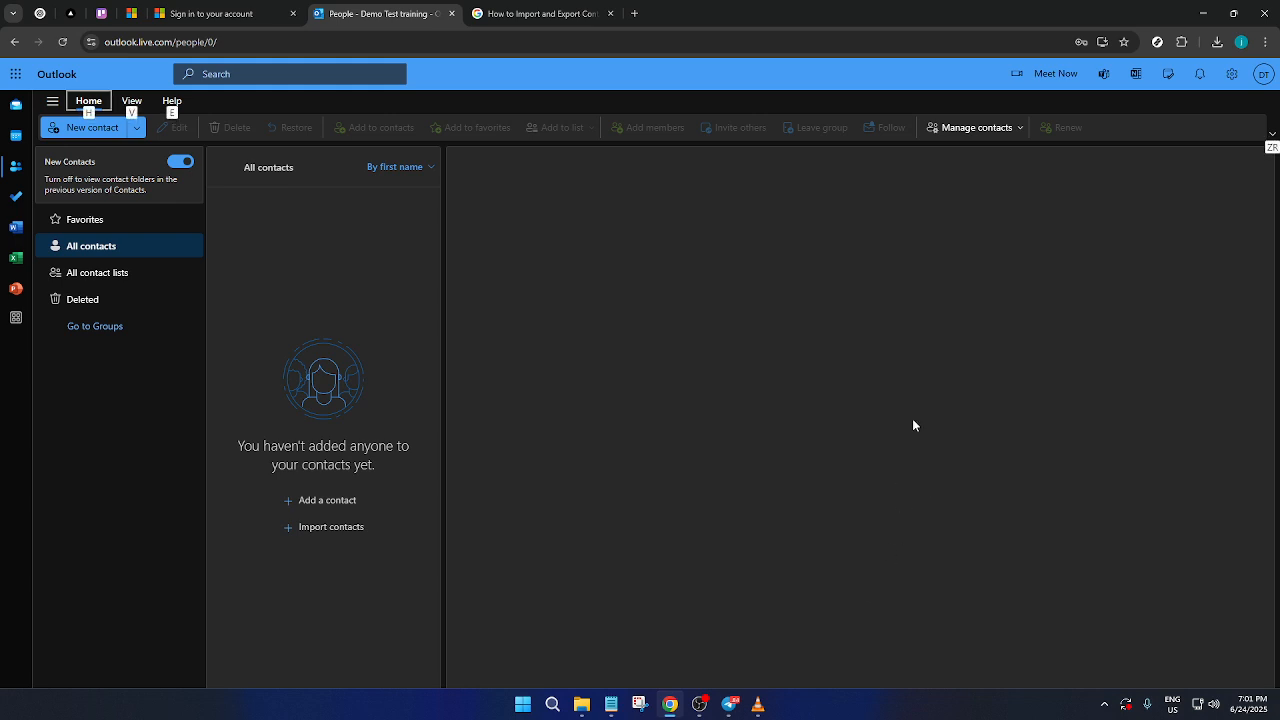
mouse_move(972, 148)
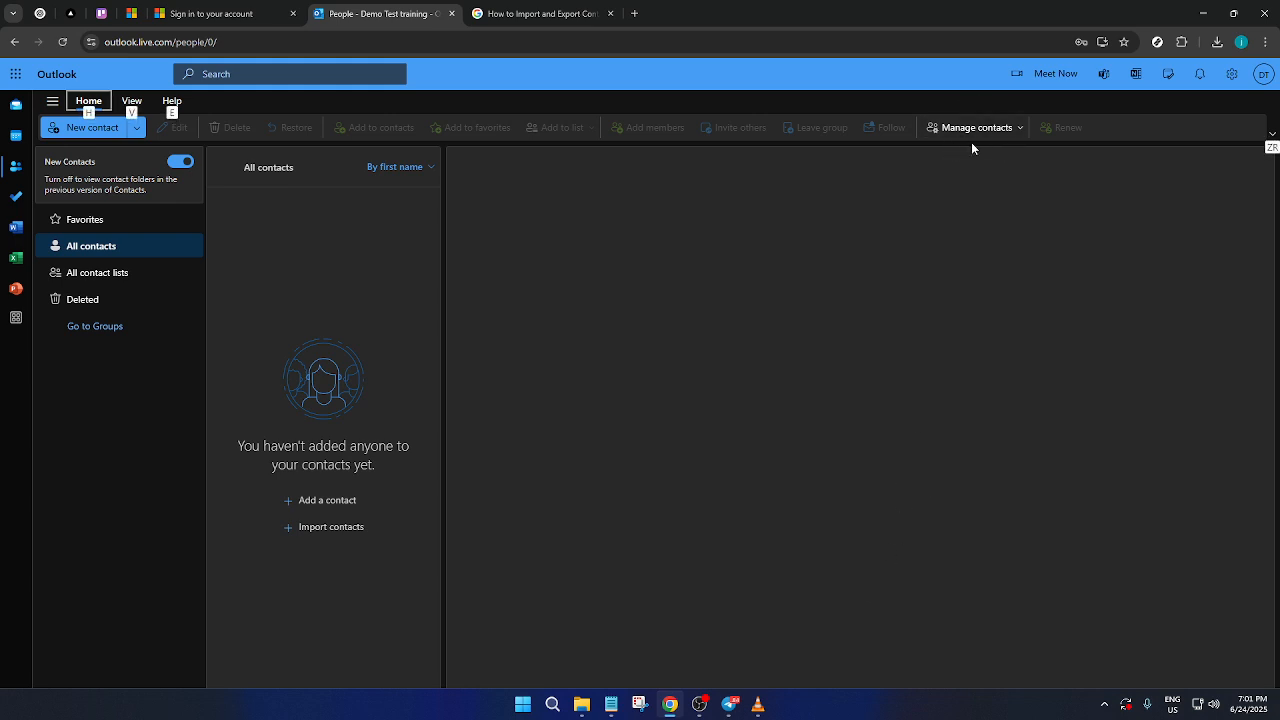
mouse_move(972, 128)
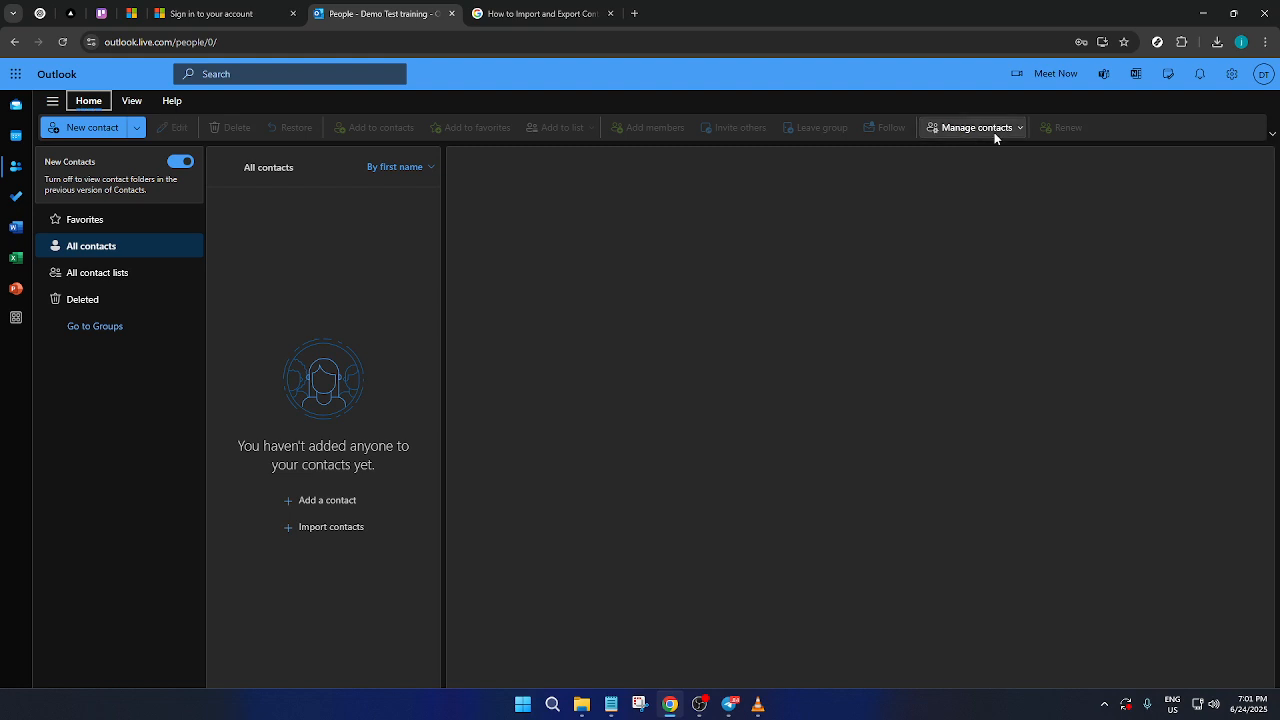
Show the Manage contacts menu with its Import contacts and Export contacts options.
click(976, 128)
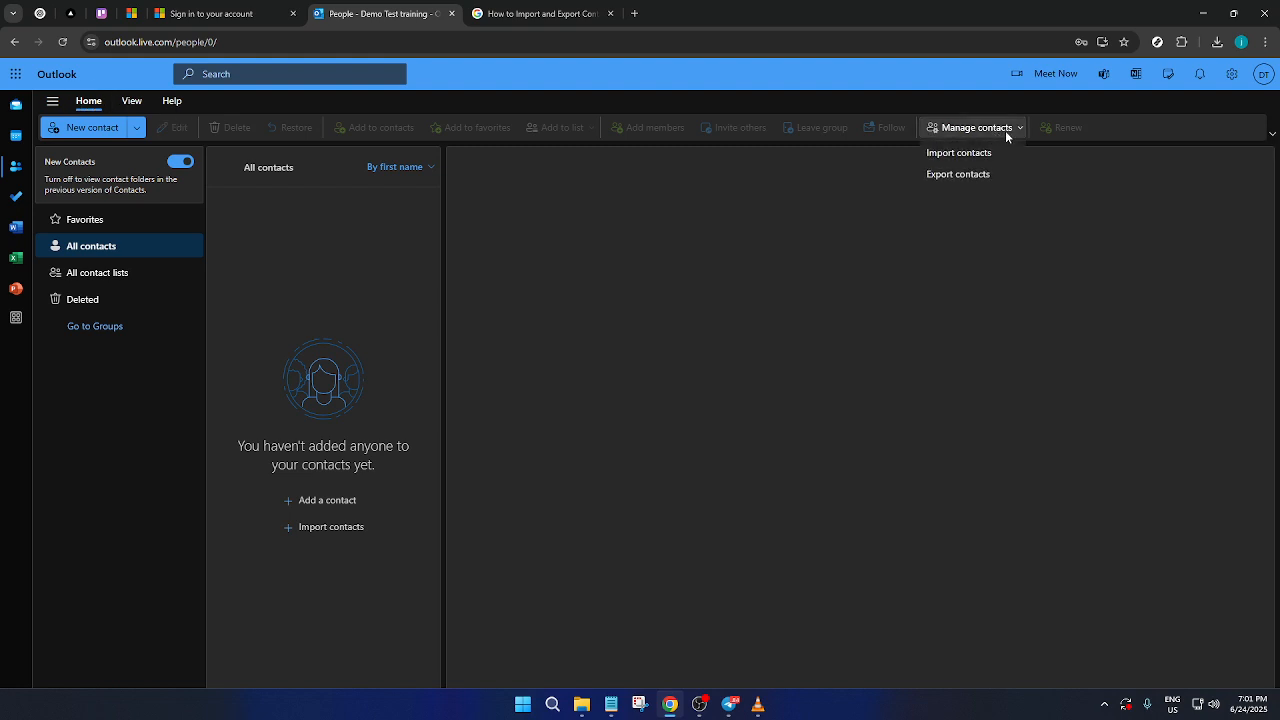
mouse_move(960, 152)
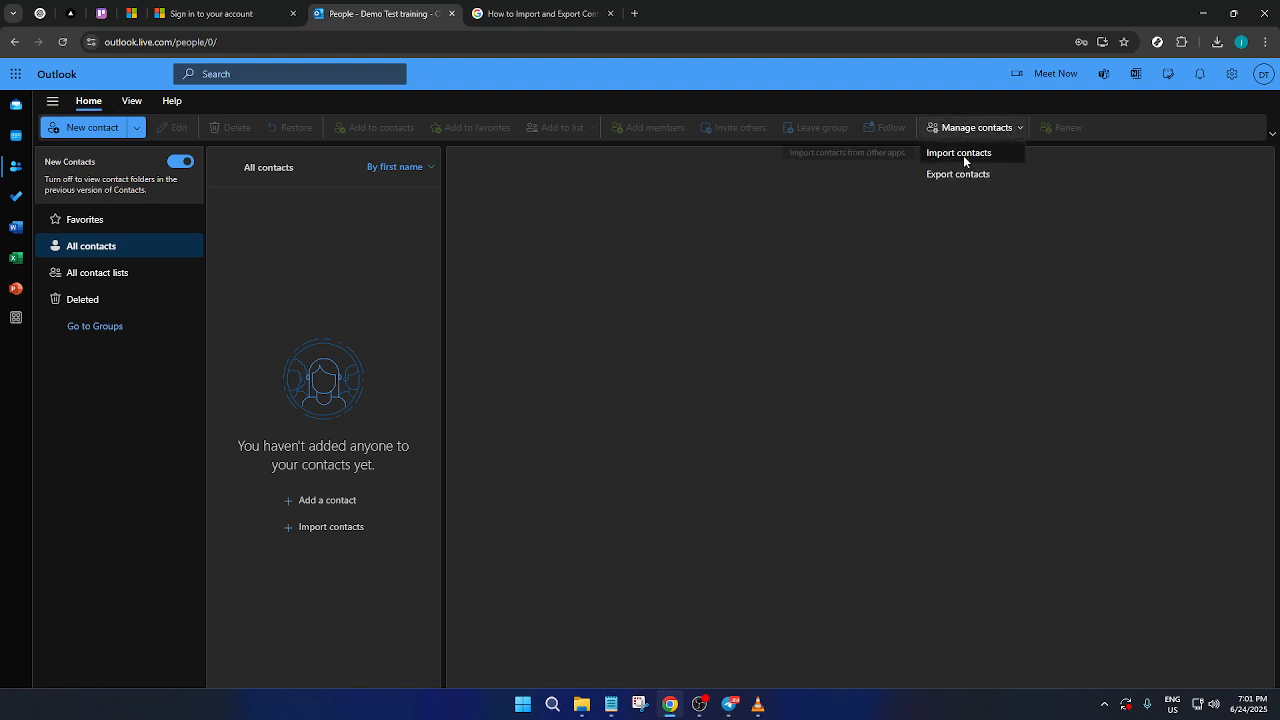
mouse_move(958, 174)
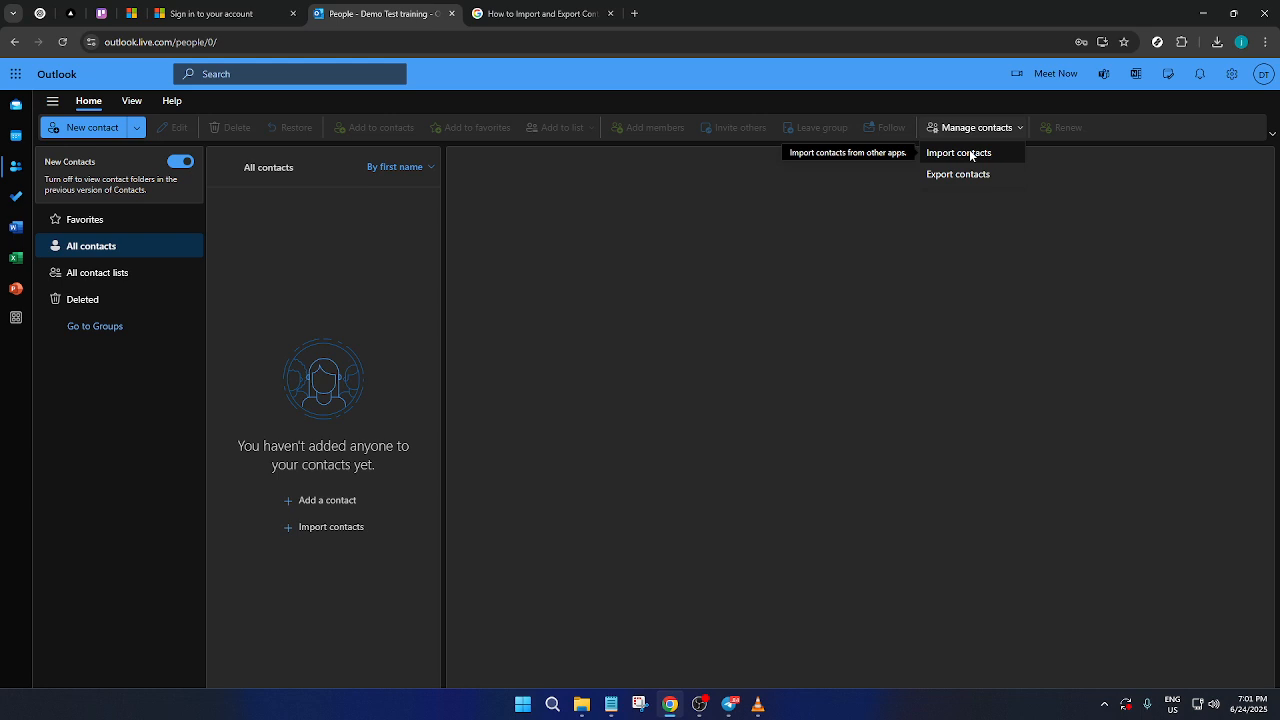
click(958, 152)
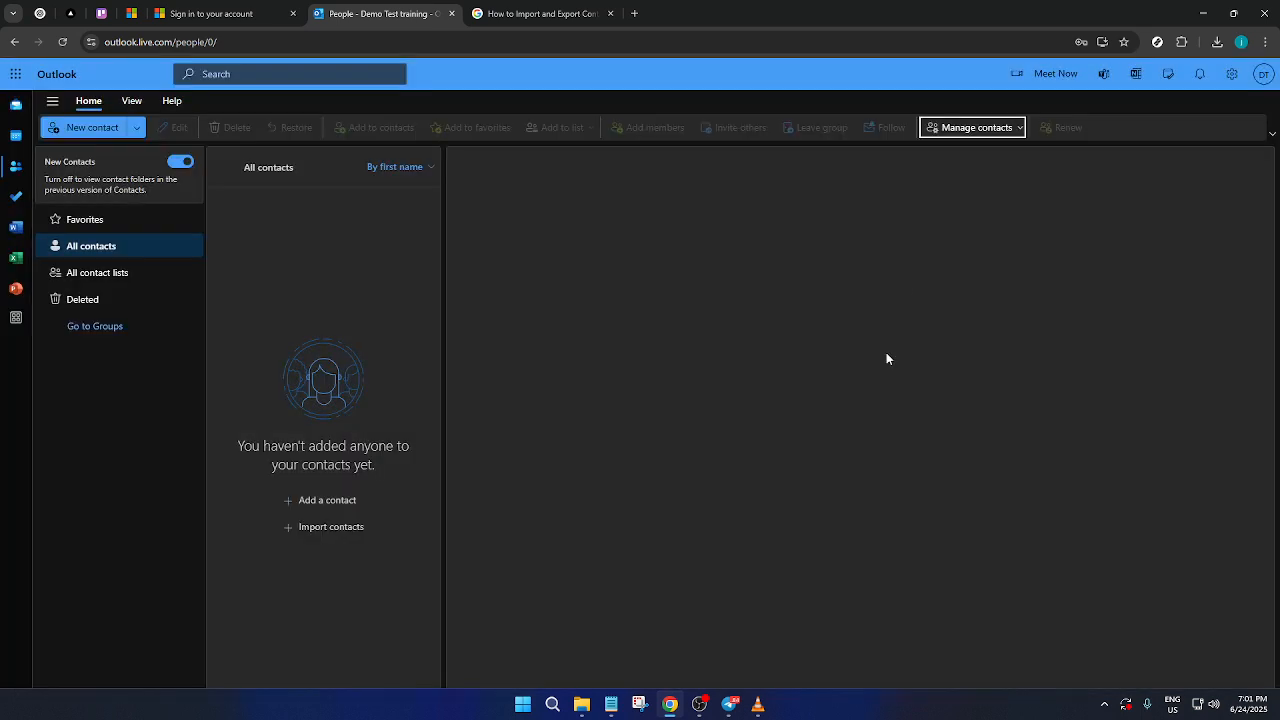
click(974, 128)
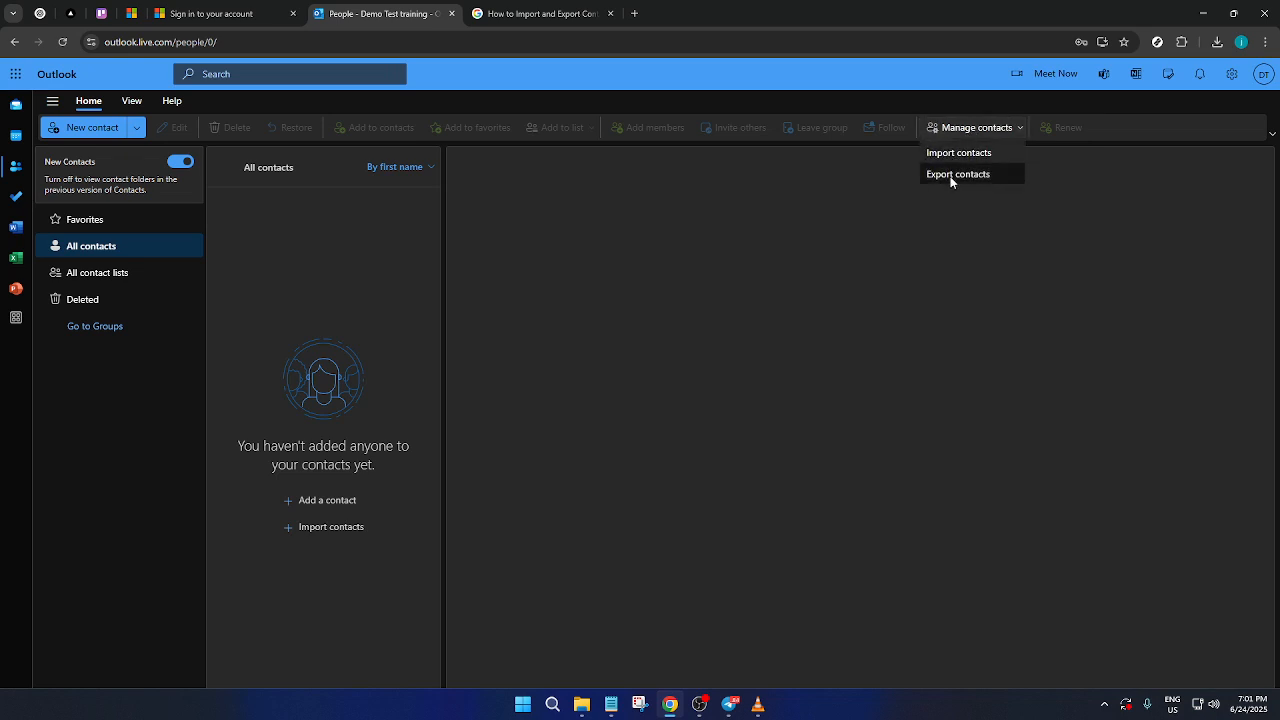
Choose Export contacts, bringing up the dialog set to export from All contacts.
click(956, 174)
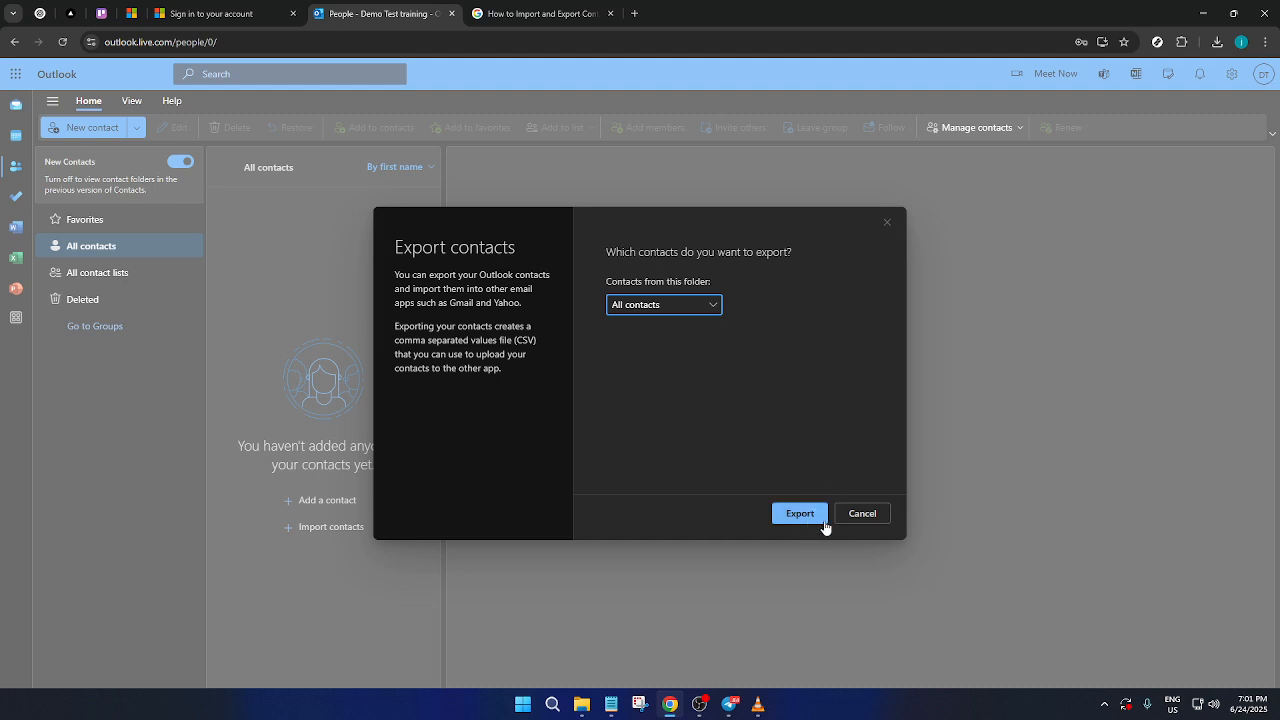
mouse_move(860, 512)
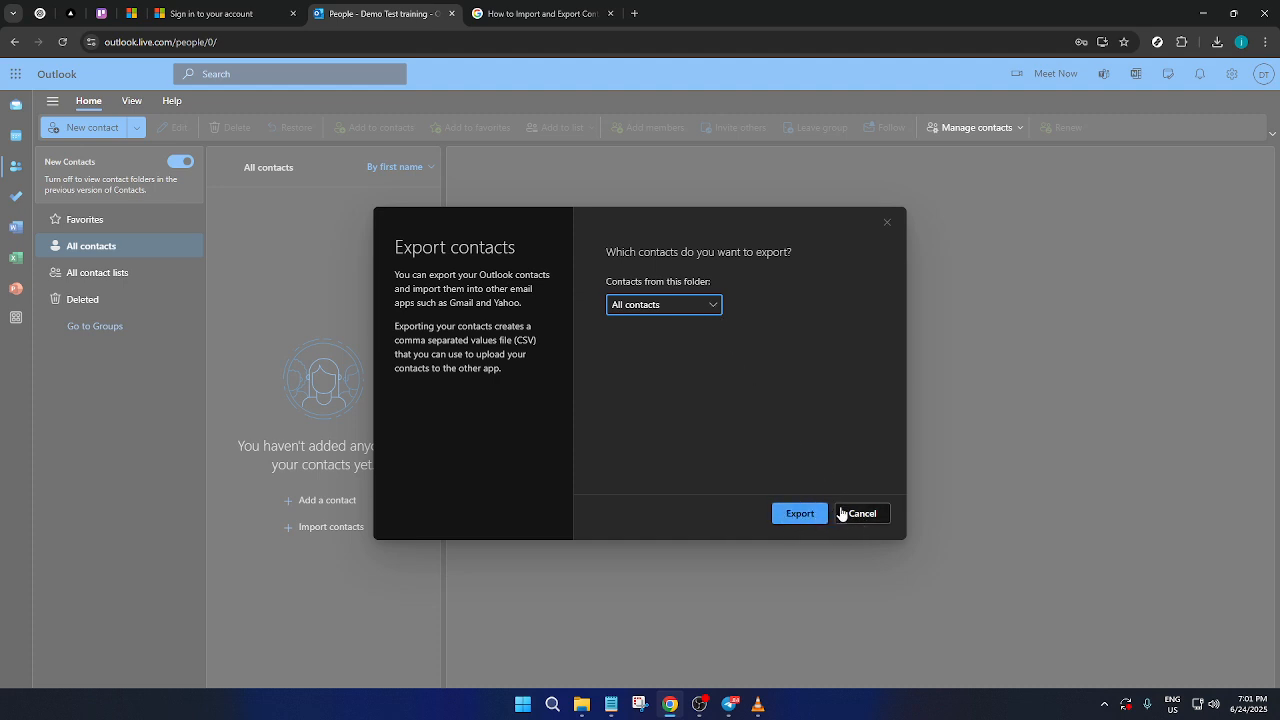
Cancel the export and show the Manage contacts import/export options again.
click(860, 512)
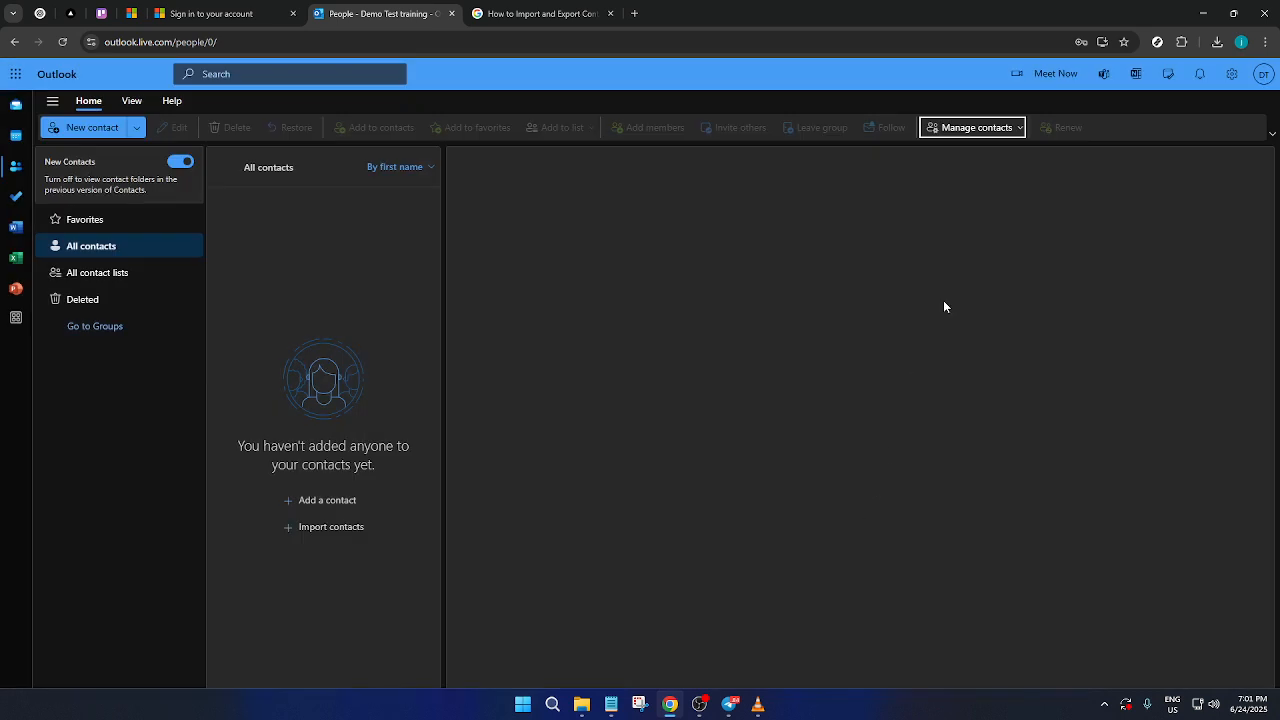
click(972, 128)
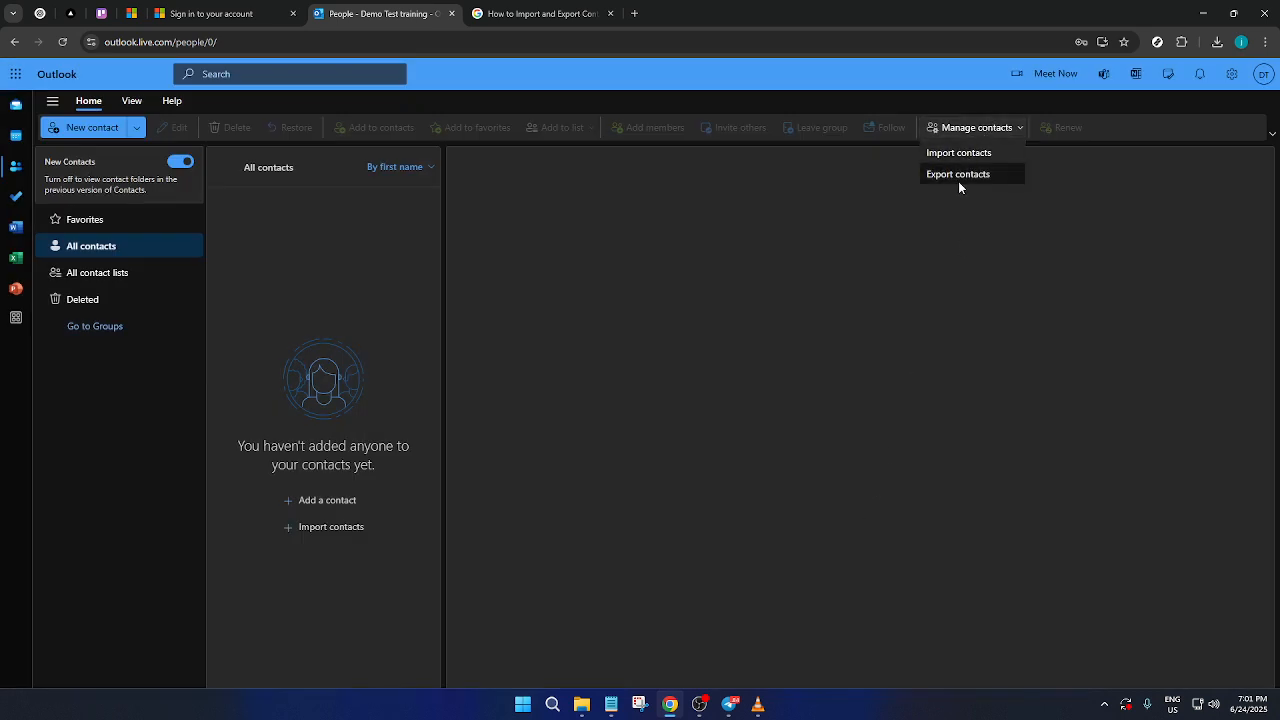
mouse_move(968, 170)
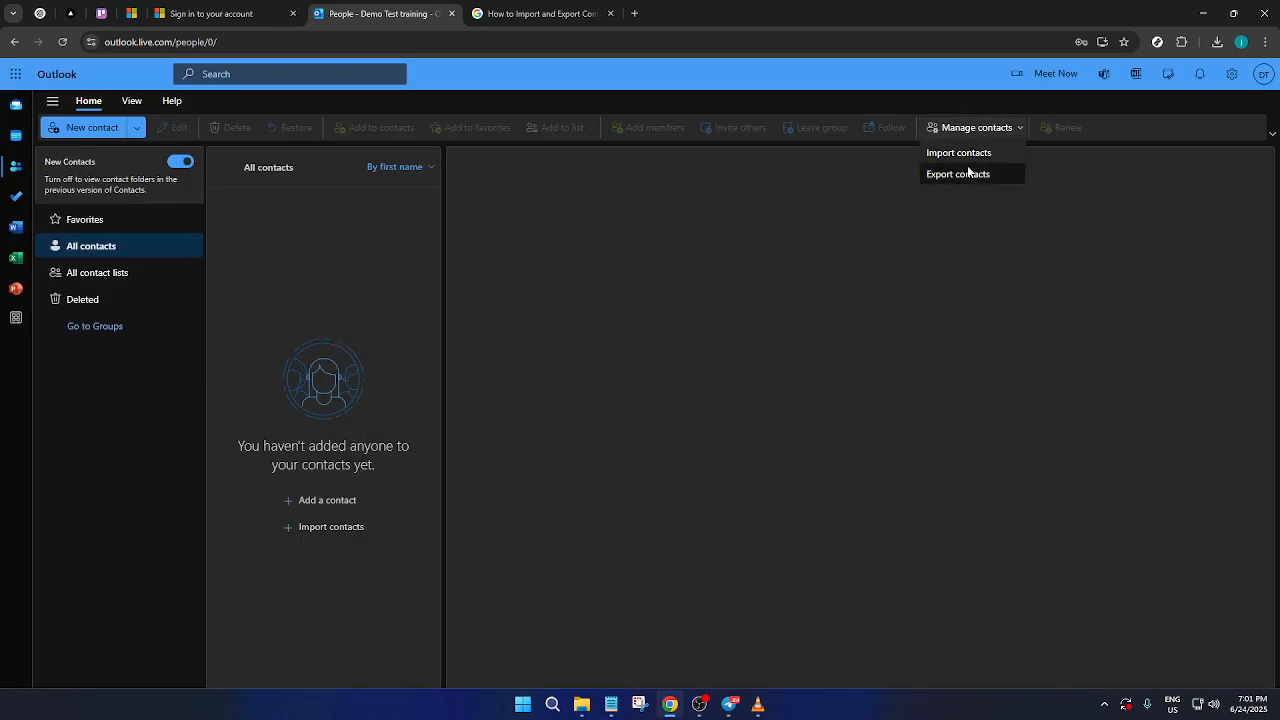
mouse_move(960, 152)
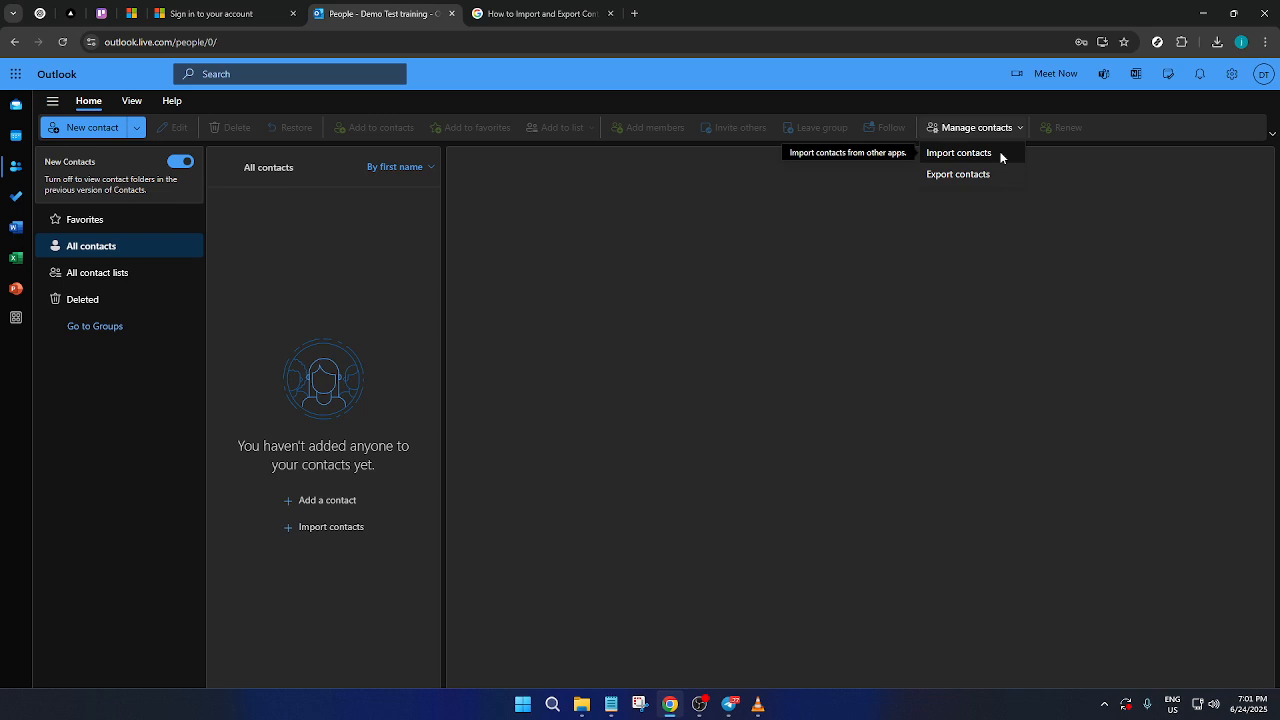
mouse_move(1002, 164)
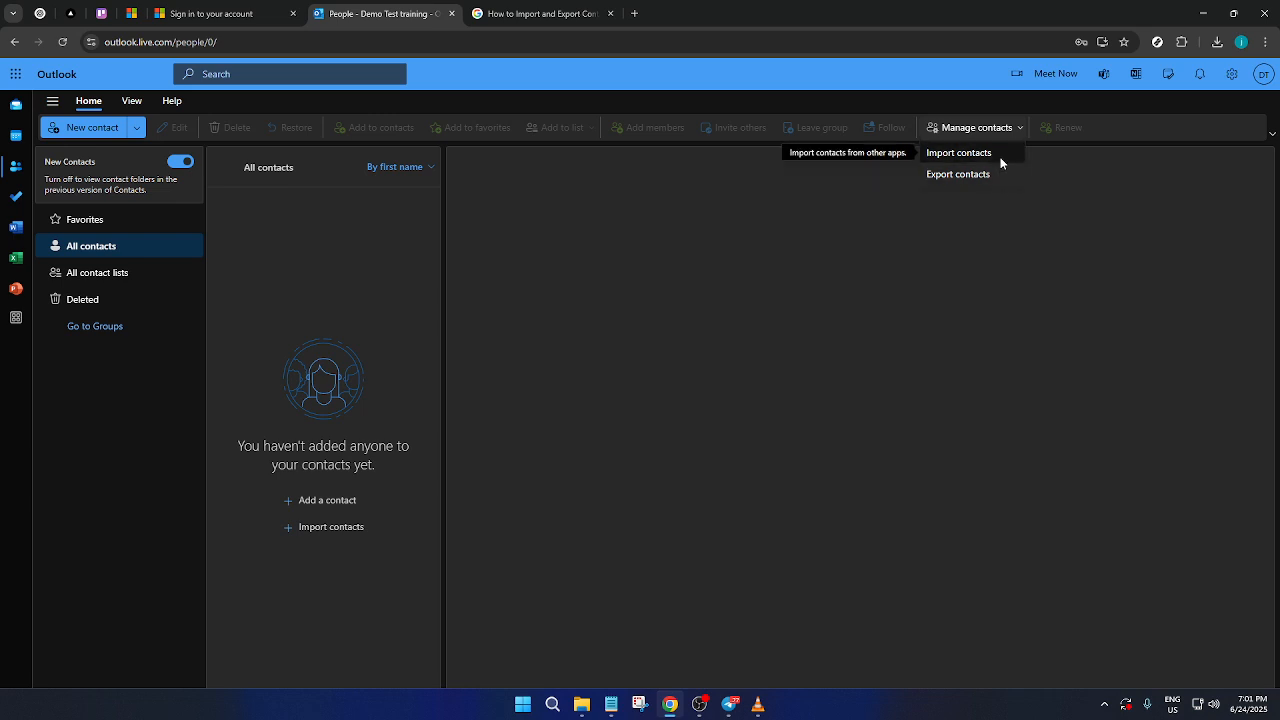
mouse_move(1002, 178)
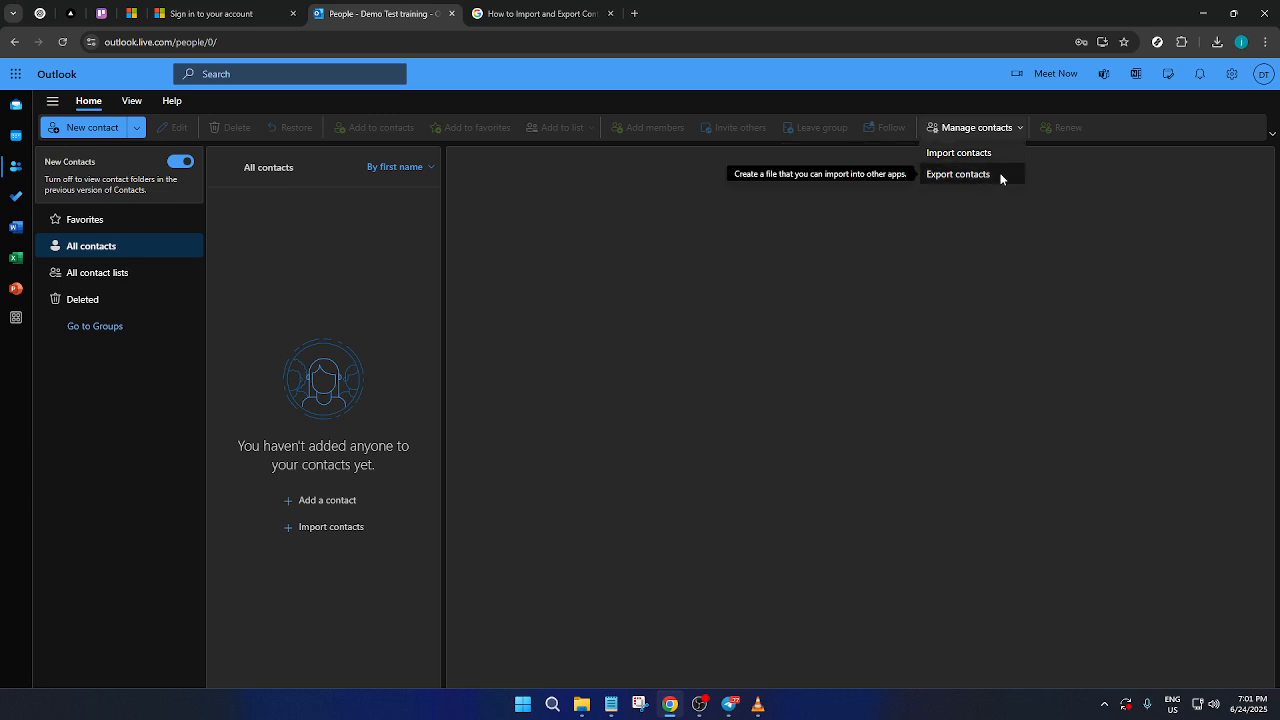